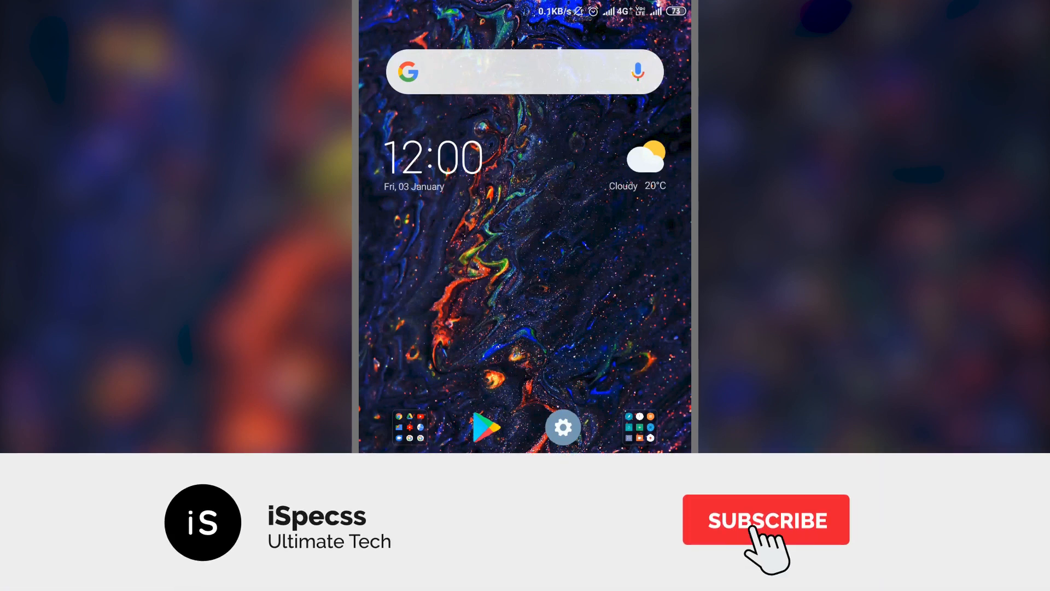
- Launch Chrome from the Google apps folder on the home screen
{"action": "left_click", "coordinate": [767, 519]}
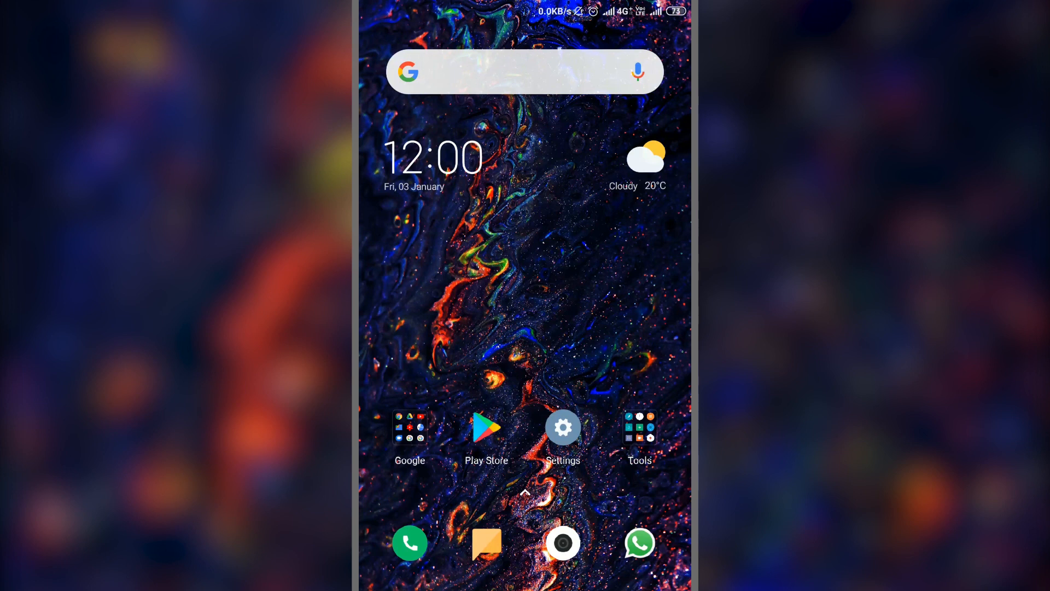
{"action": "left_click", "coordinate": [409, 427]}
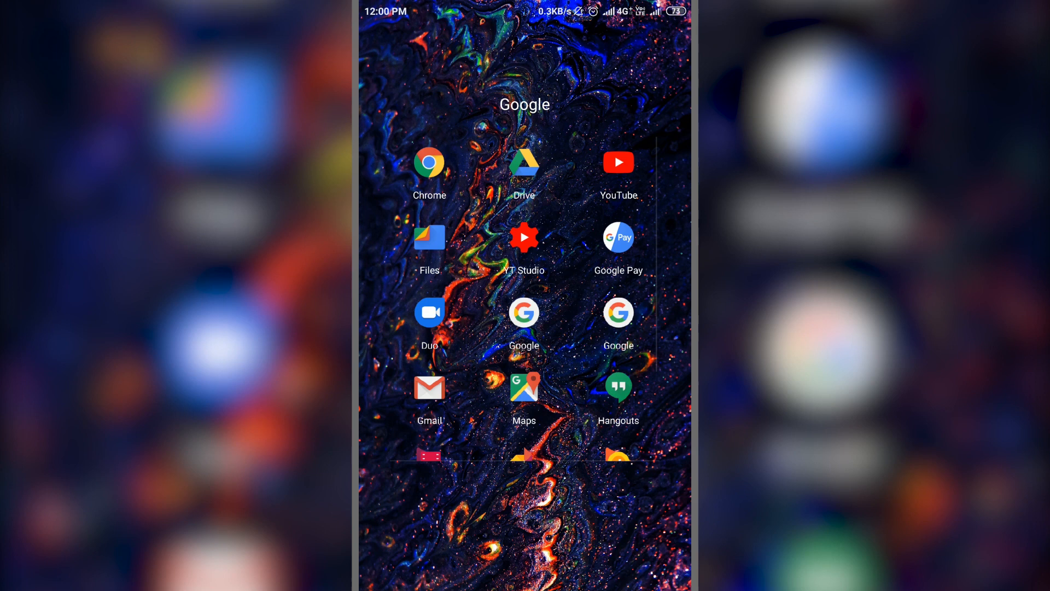
{"action": "left_click", "coordinate": [429, 162]}
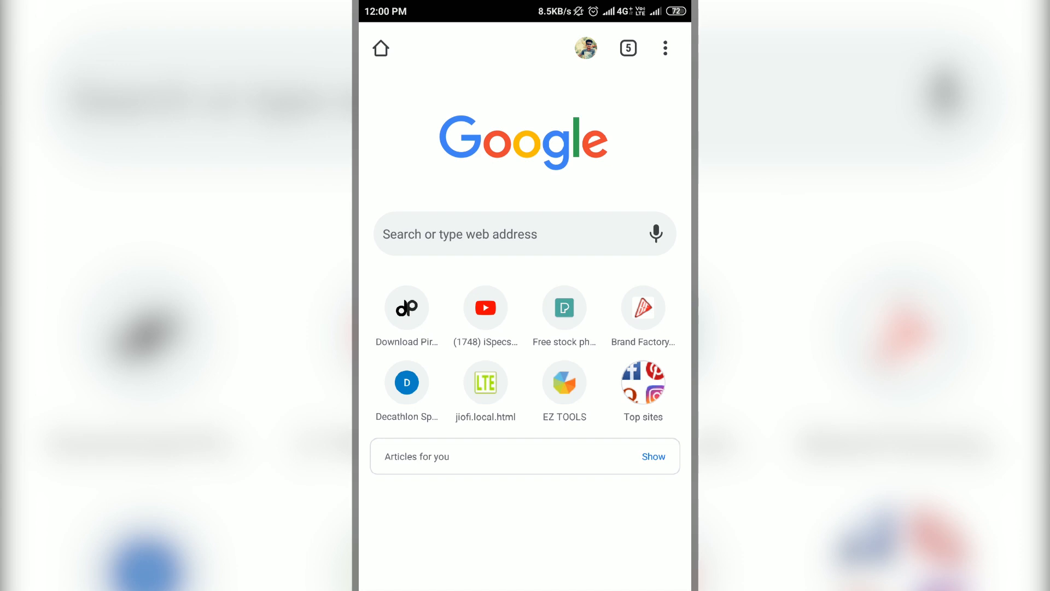
- Enter chrome://flags in the address bar to load the Experiments page
{"action": "left_click", "coordinate": [513, 234]}
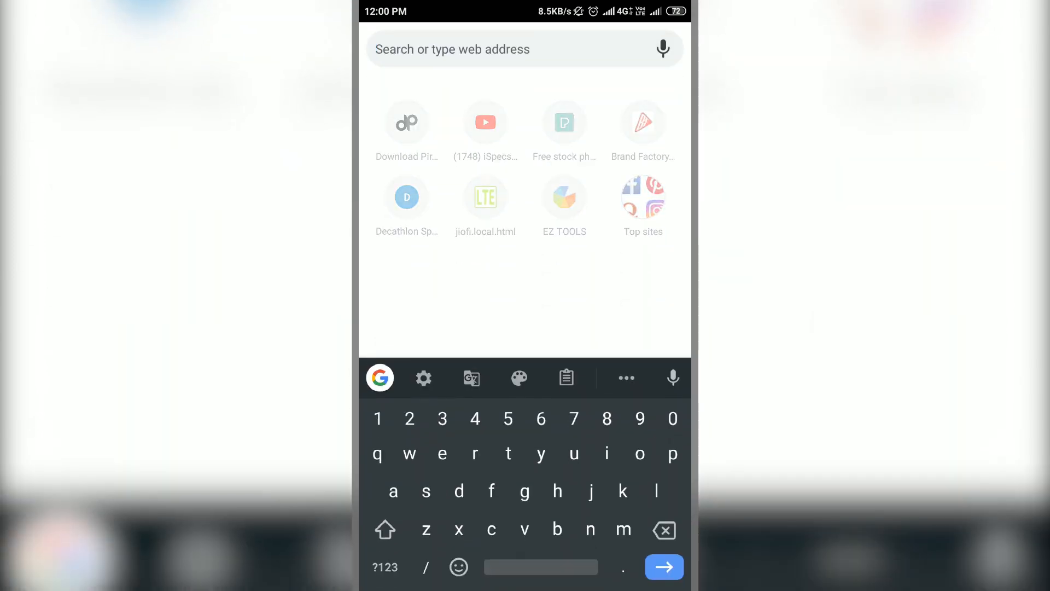
{"action": "type", "text": "c"}
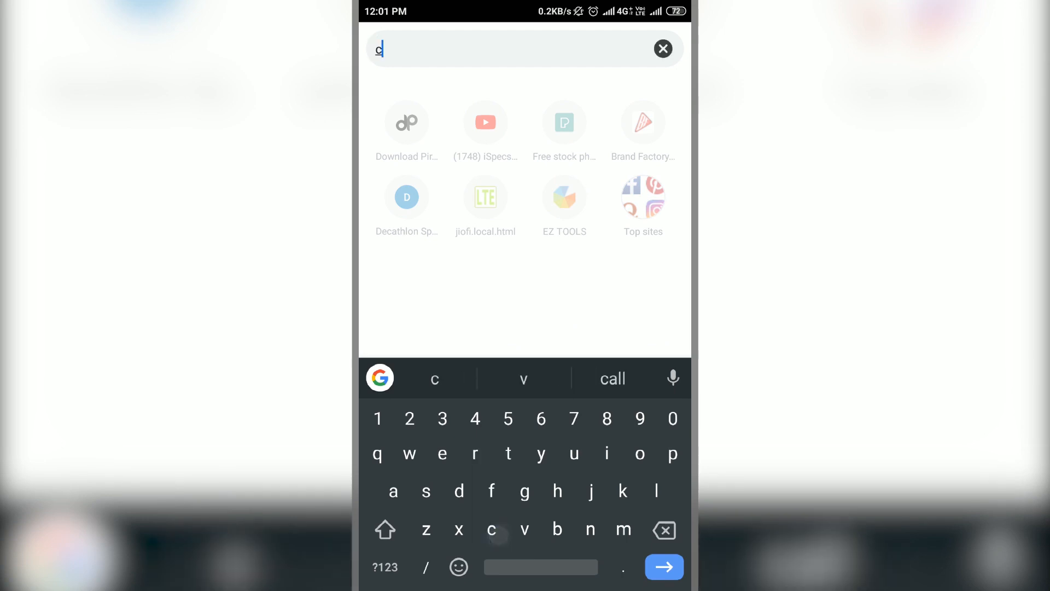
{"action": "type", "text": "hrom"}
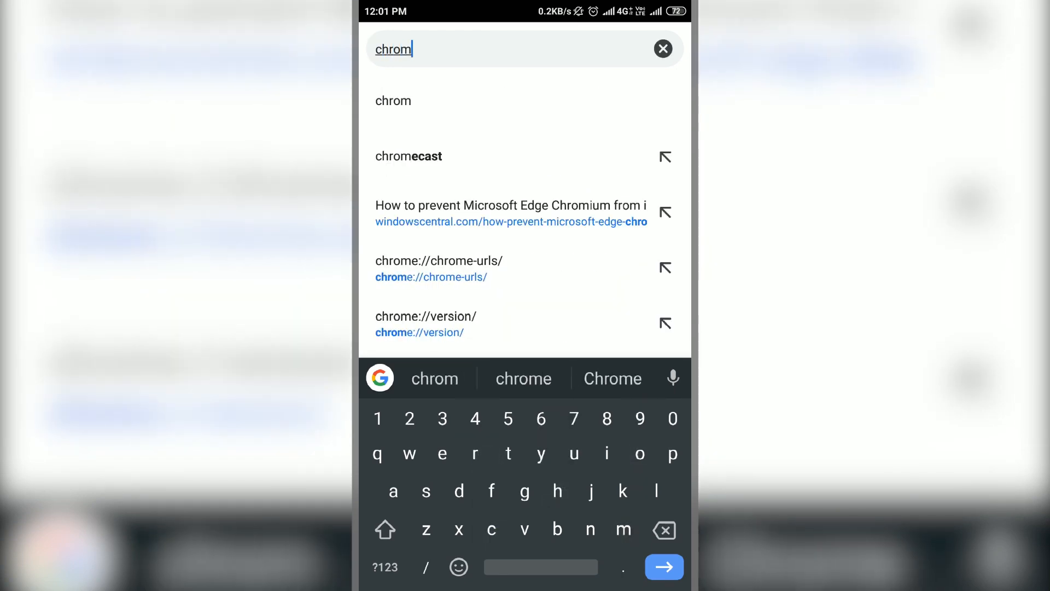
{"action": "type", "text": "e://"}
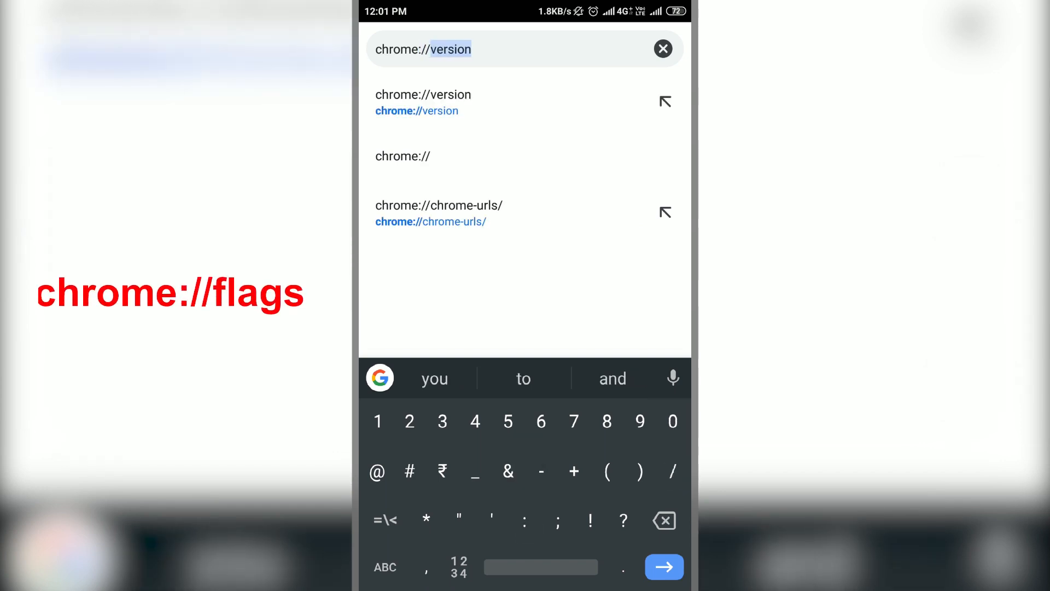
{"action": "type", "text": "flags"}
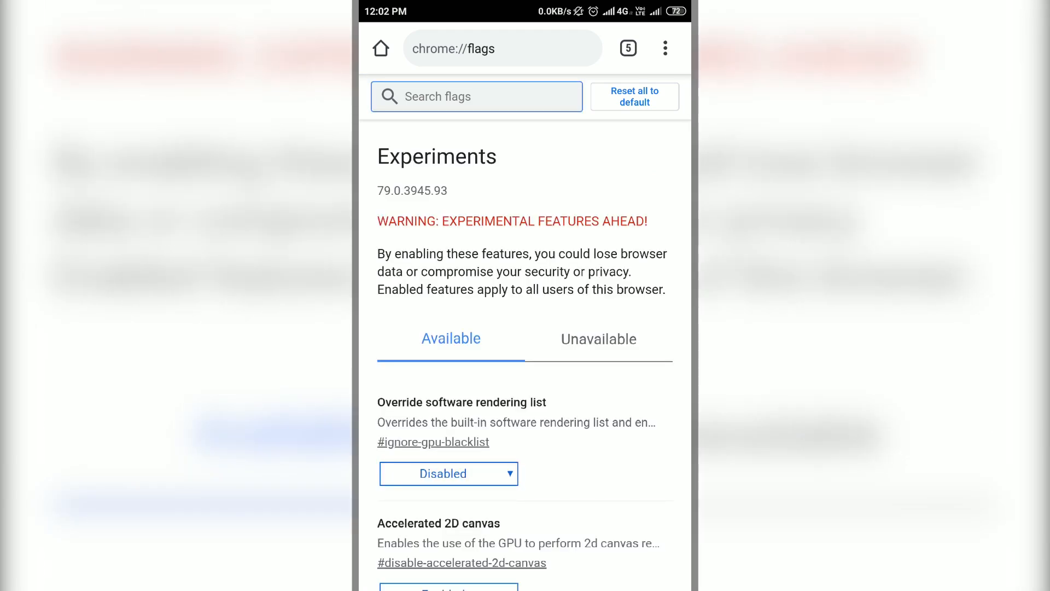
- Search the flags for 'Exper' and scroll to Experimental QUIC protocol
{"action": "left_click", "coordinate": [476, 96]}
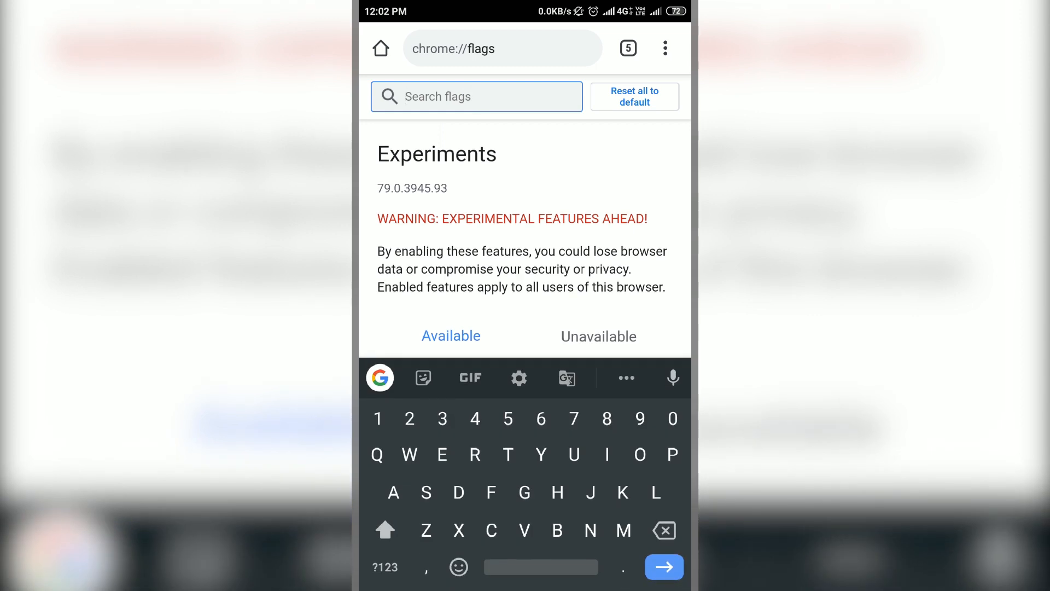
{"action": "type", "text": "Experime"}
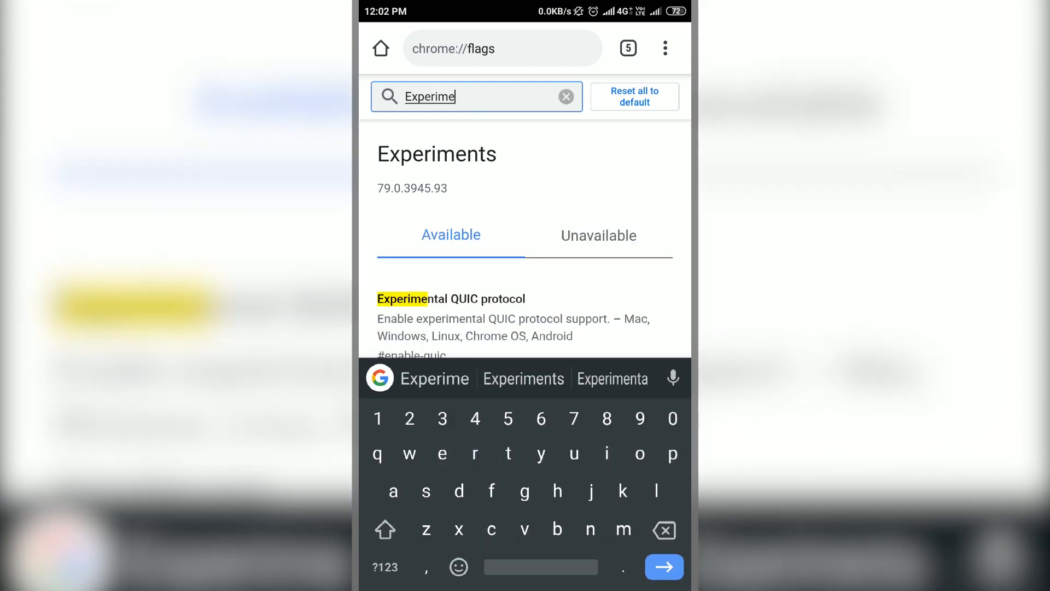
{"action": "scroll", "scroll_direction": "down", "scroll_amount": 3}
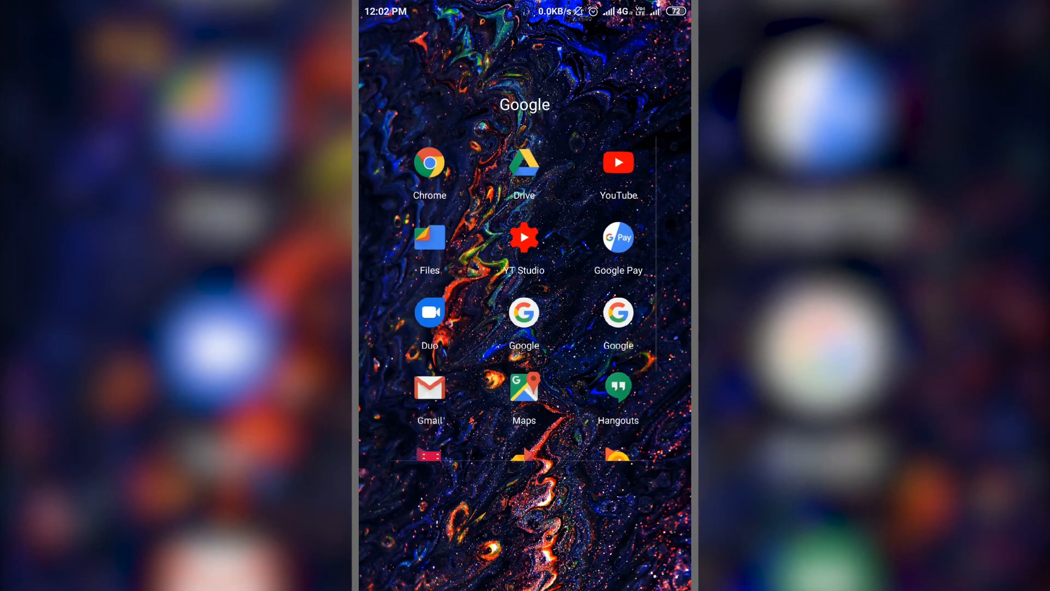
- Reopen Chrome from the Google folder and enter chrome://flags again
{"action": "left_click", "coordinate": [429, 162]}
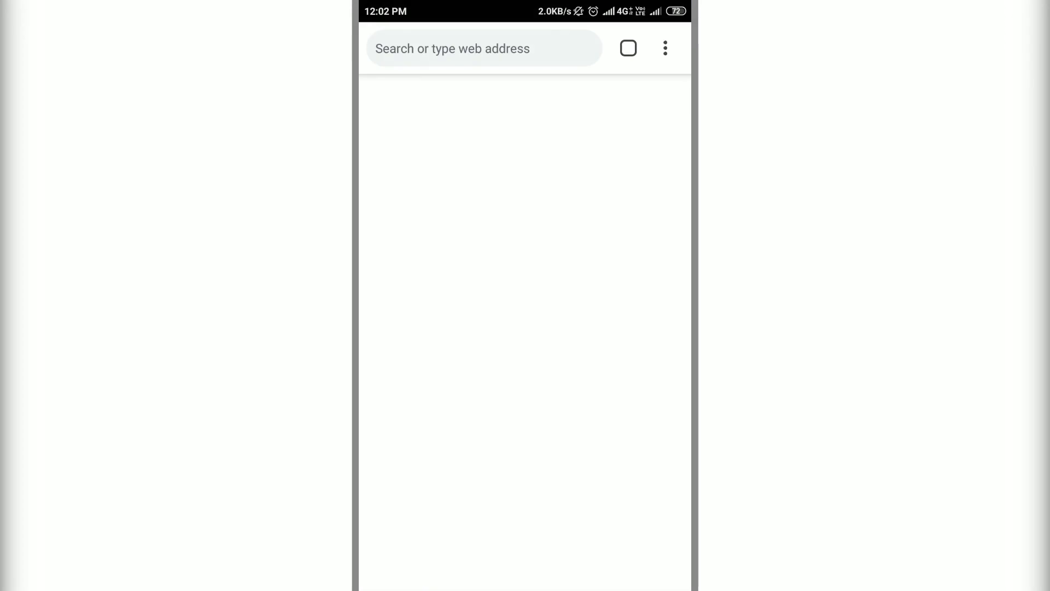
{"action": "type", "text": "chrome://flags"}
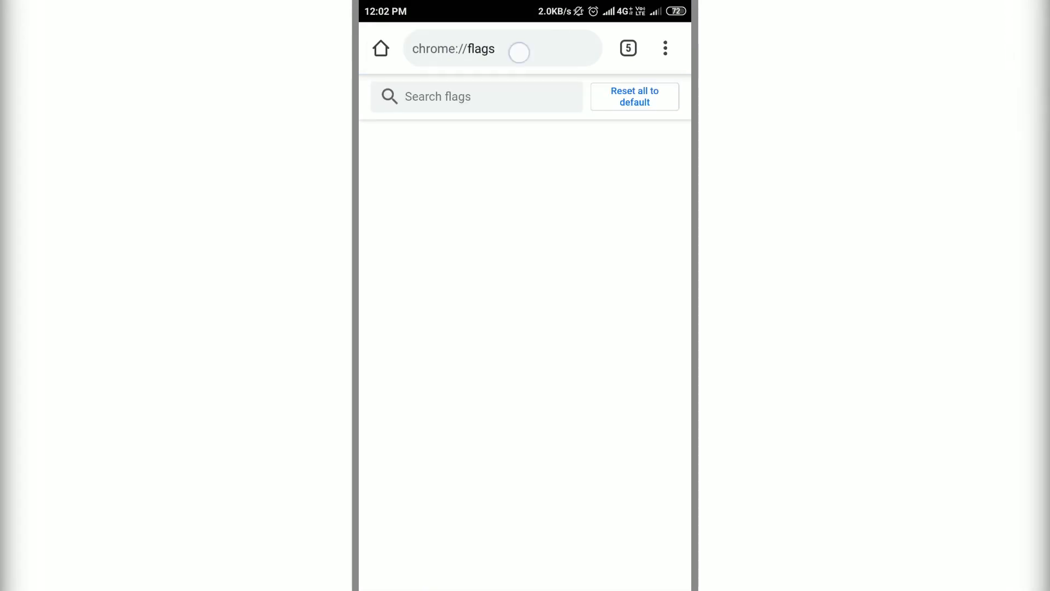